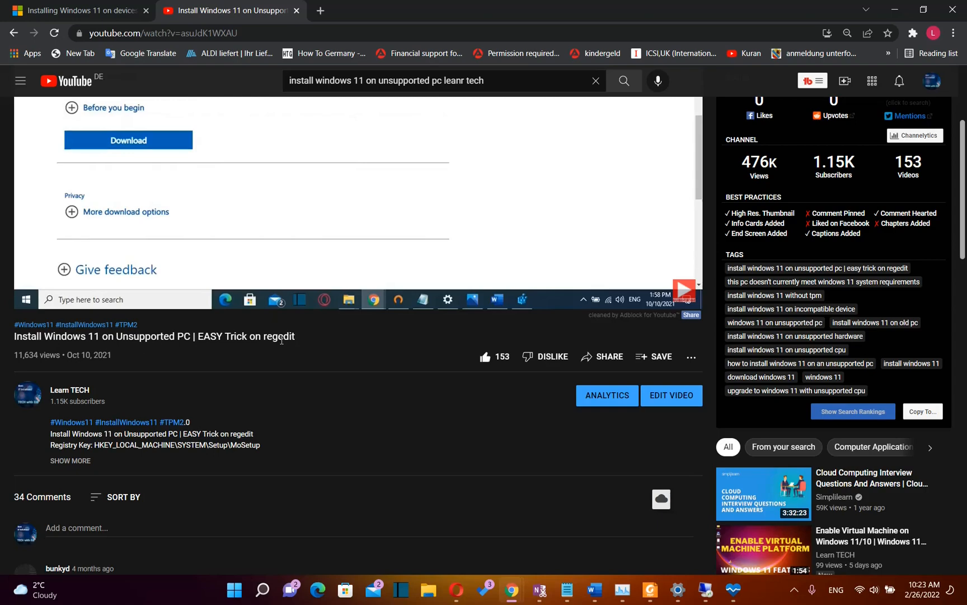
Review the Microsoft Support updates warning for unsupported devices, then switch back to Settings on the System page.
left_click(184, 139)
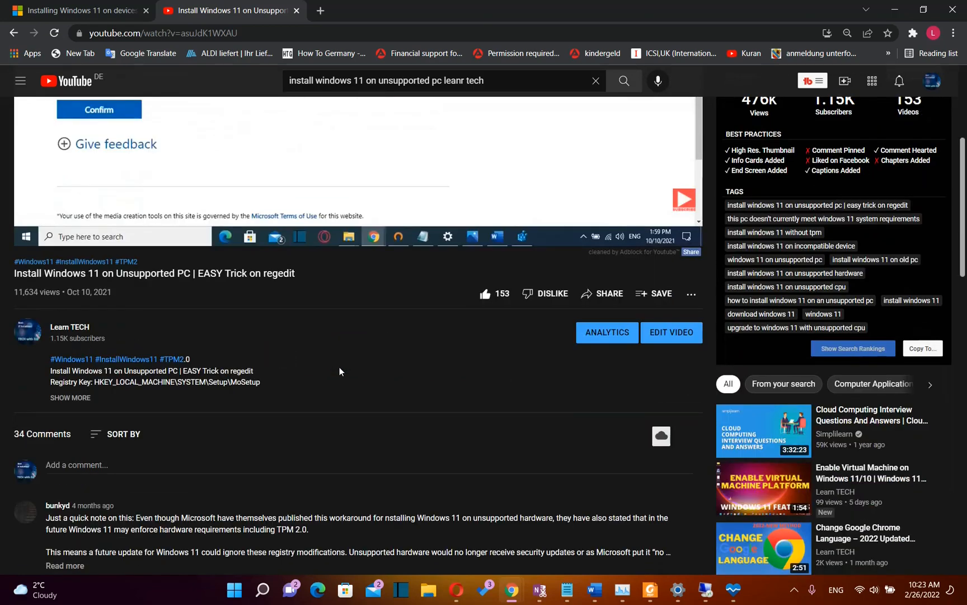
left_click(74, 10)
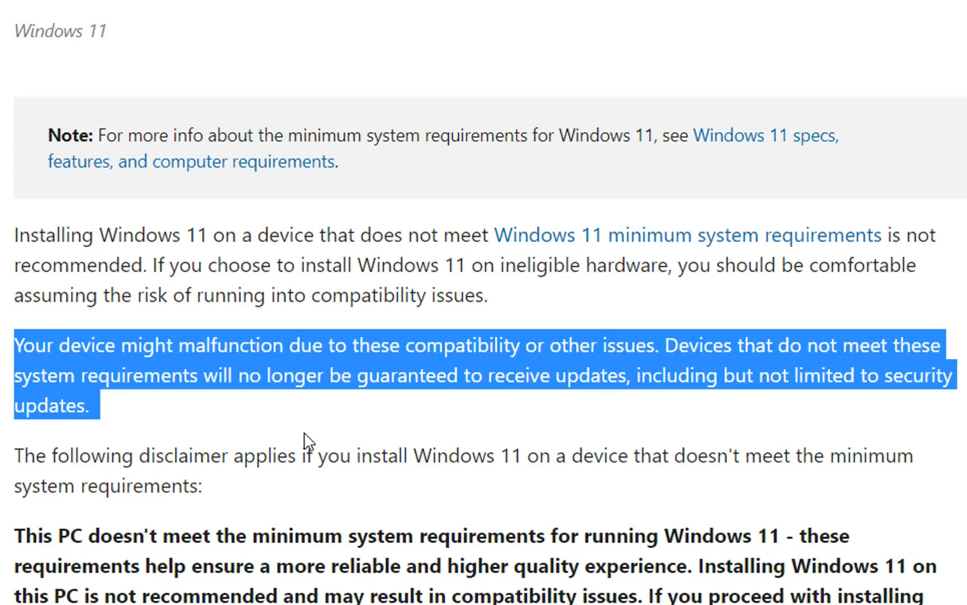
mouse_move(548, 457)
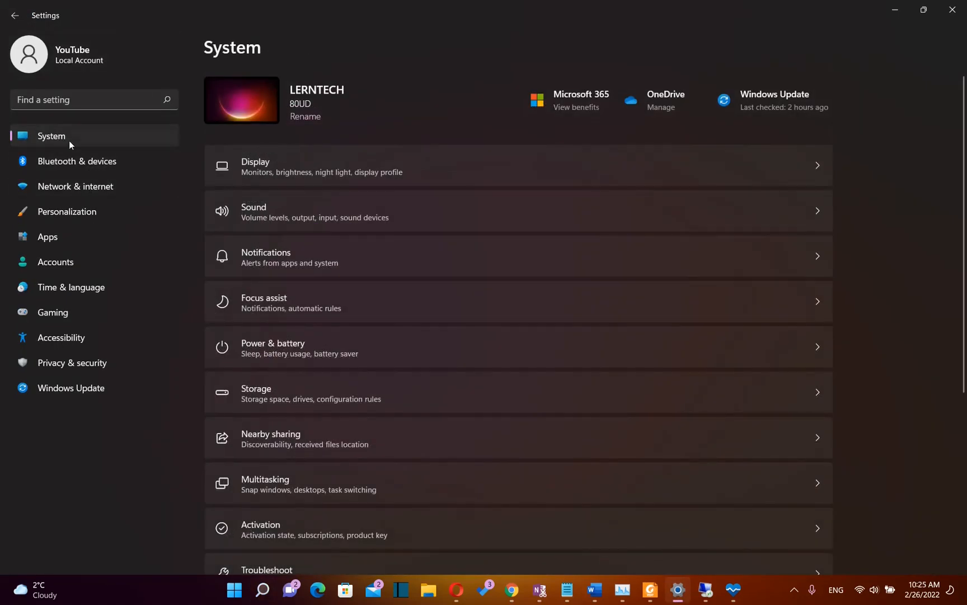
Scroll the System page down to its lower entries: Recovery, Remote Desktop, Clipboard and About.
scroll("down", 3)
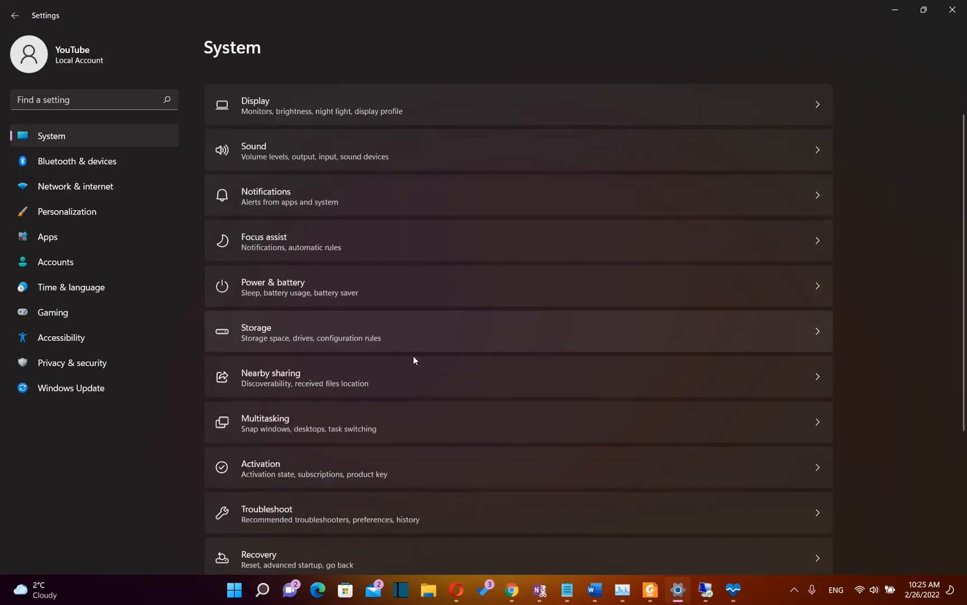
scroll("down", 3)
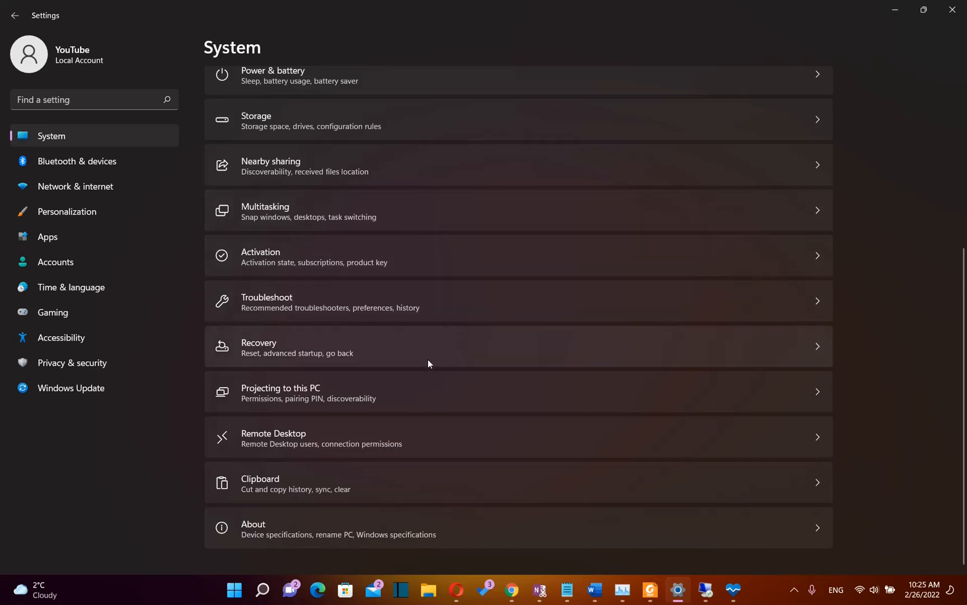
mouse_move(293, 534)
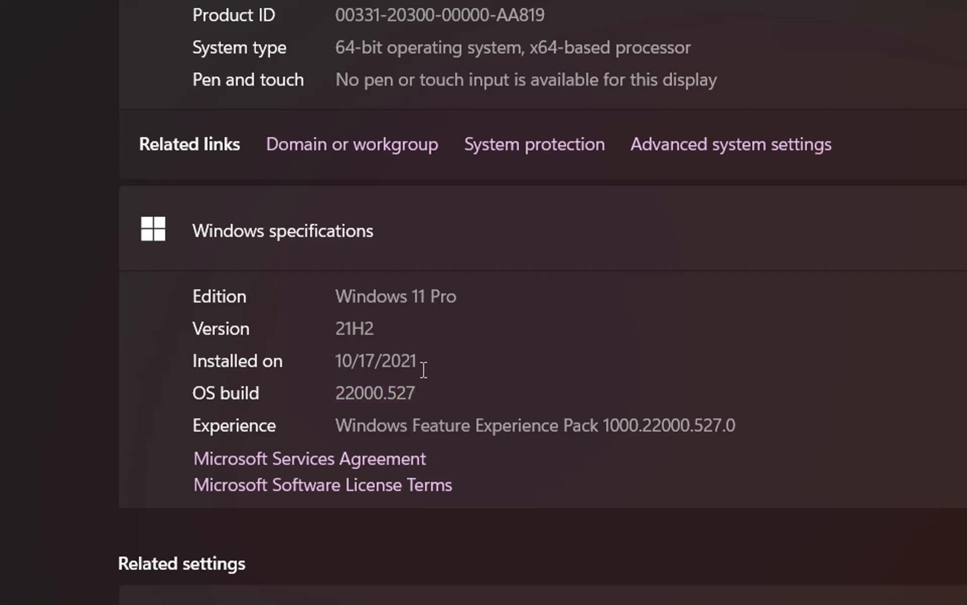
mouse_move(450, 390)
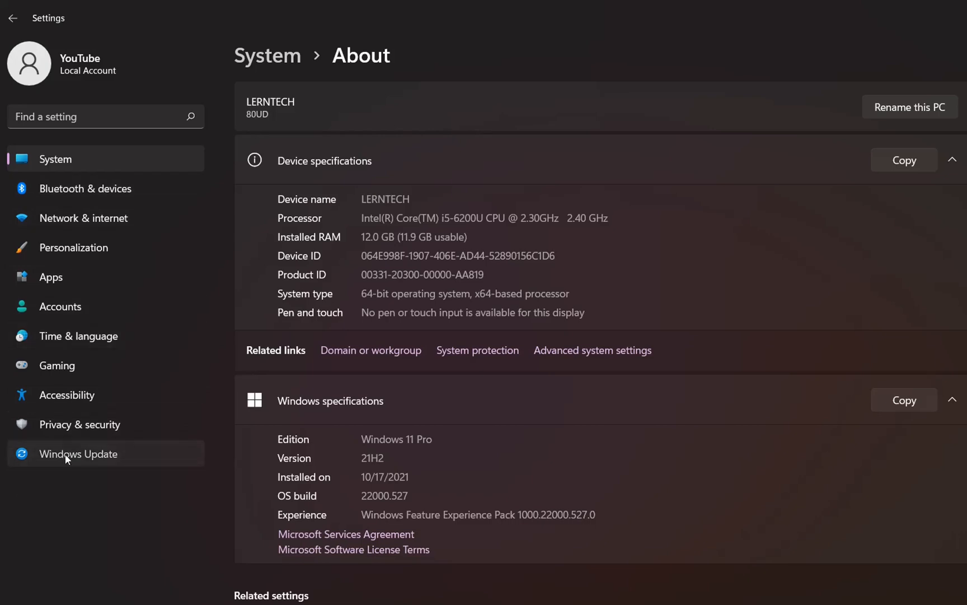
Go to Windows Update and run Check for updates, confirming the PC reports it is up to date.
left_click(77, 453)
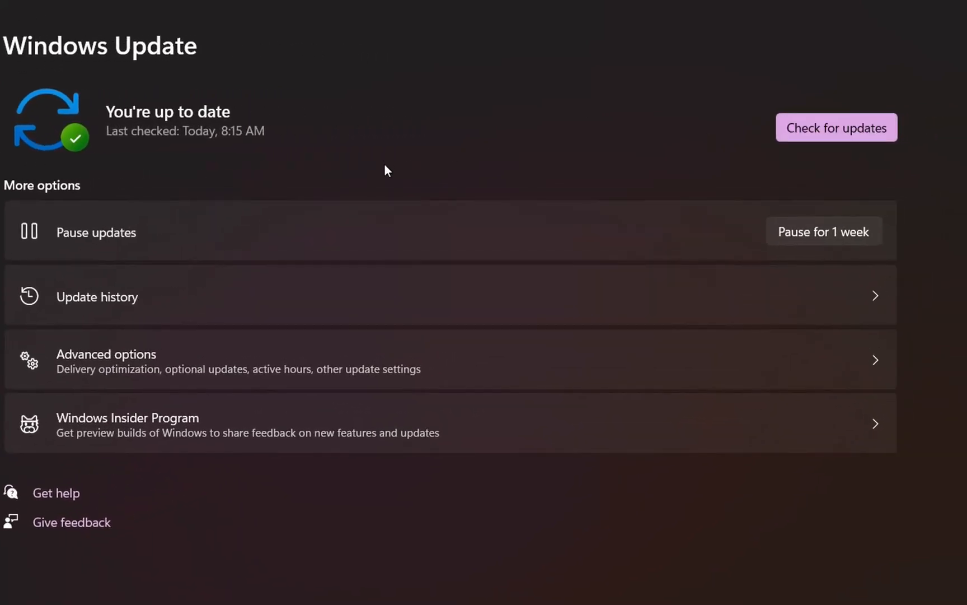
left_click(835, 128)
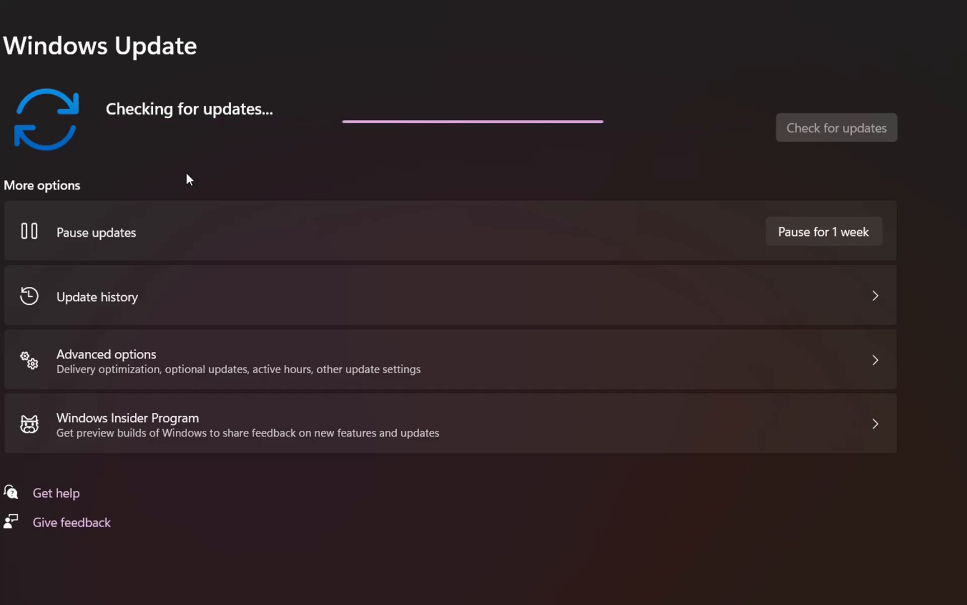
mouse_move(321, 126)
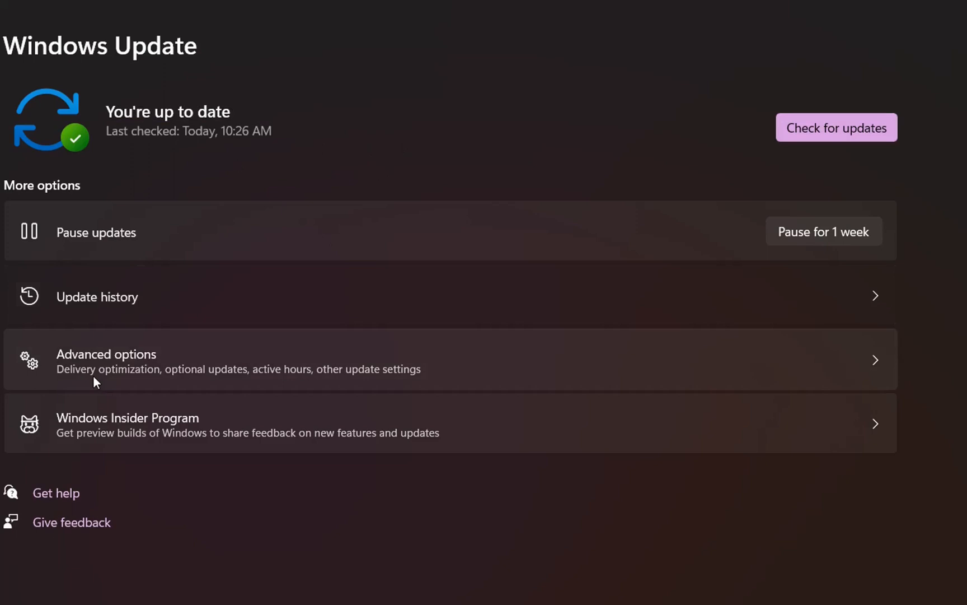
mouse_move(224, 99)
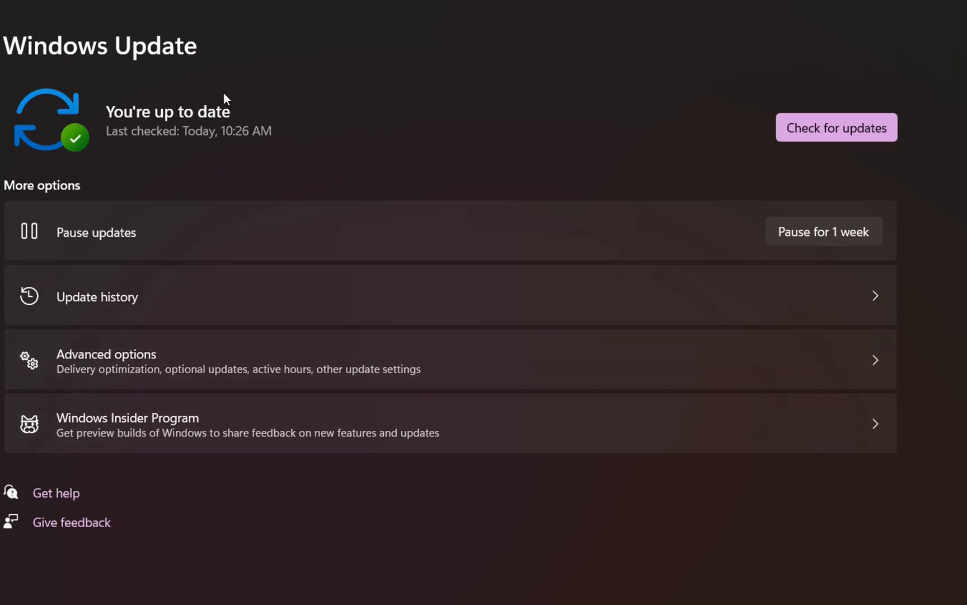
mouse_move(256, 324)
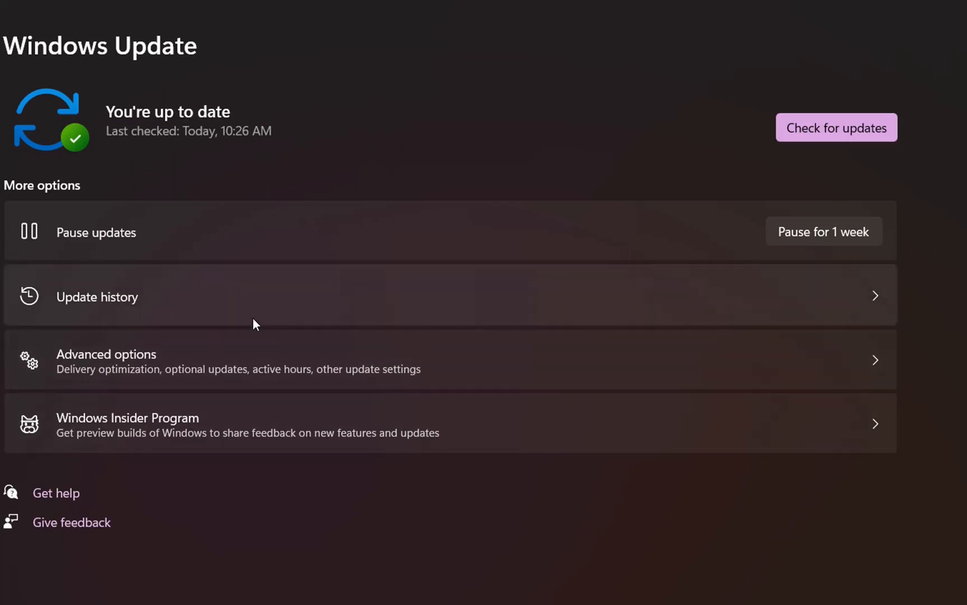
mouse_move(259, 318)
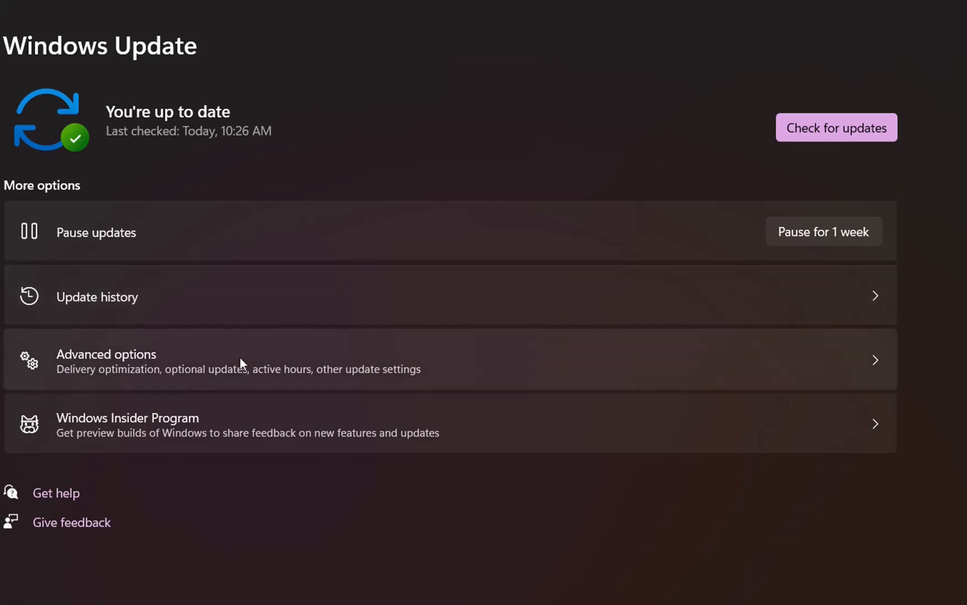
mouse_move(207, 304)
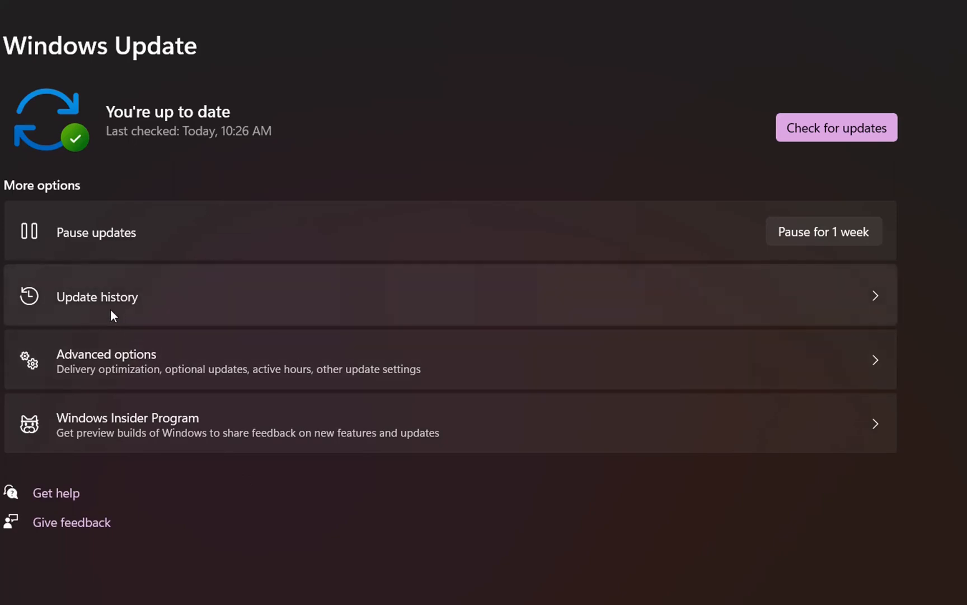
View Update history, scrolling through Feature Updates and the 30 installed Quality Updates back to late 2021.
left_click(97, 297)
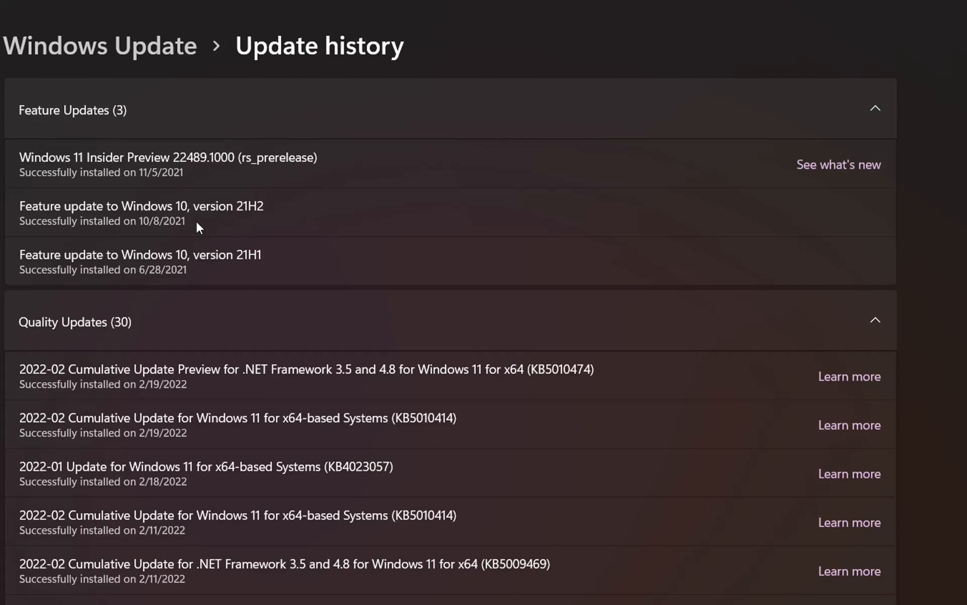
mouse_move(185, 395)
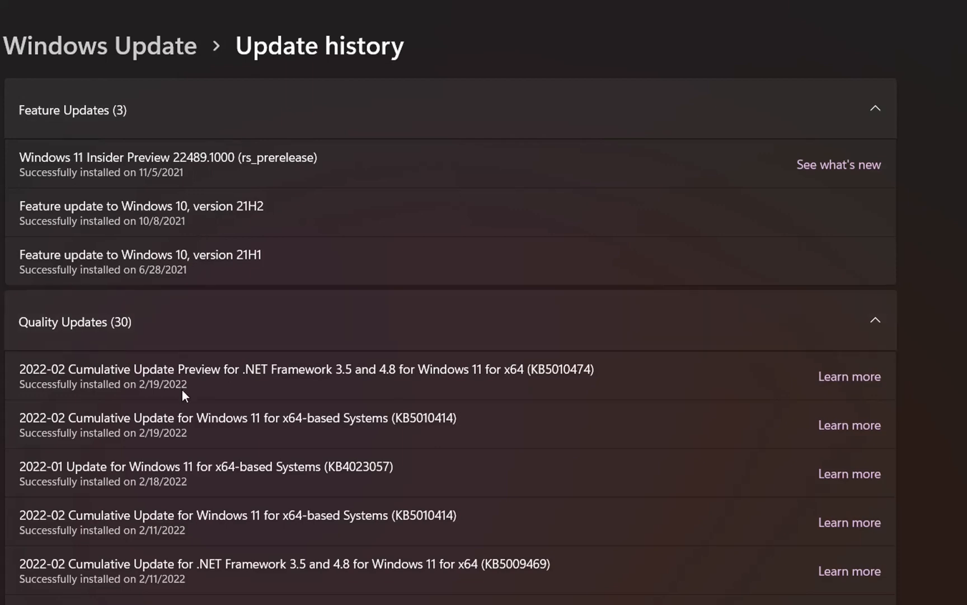
scroll("down", 3)
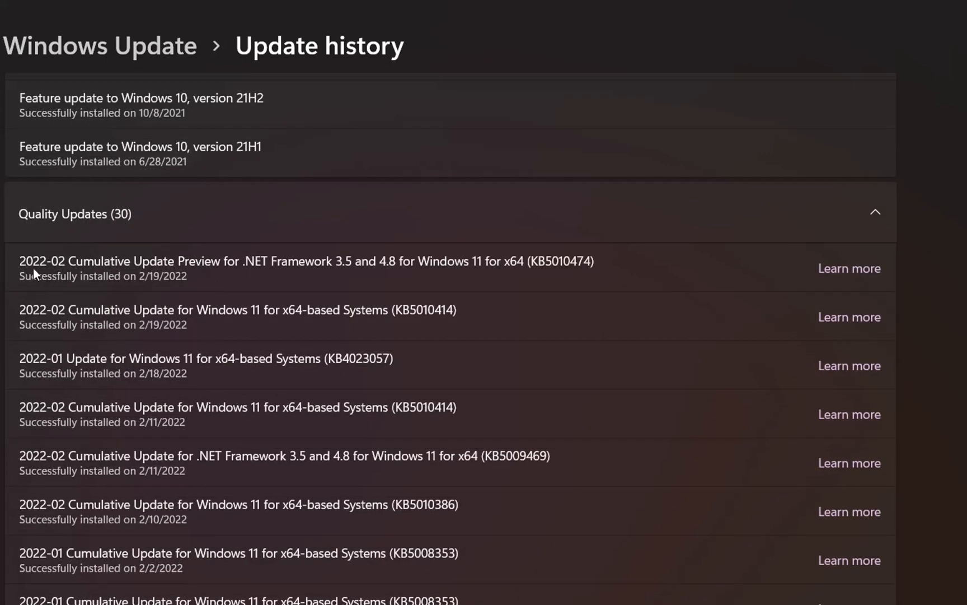
mouse_move(166, 263)
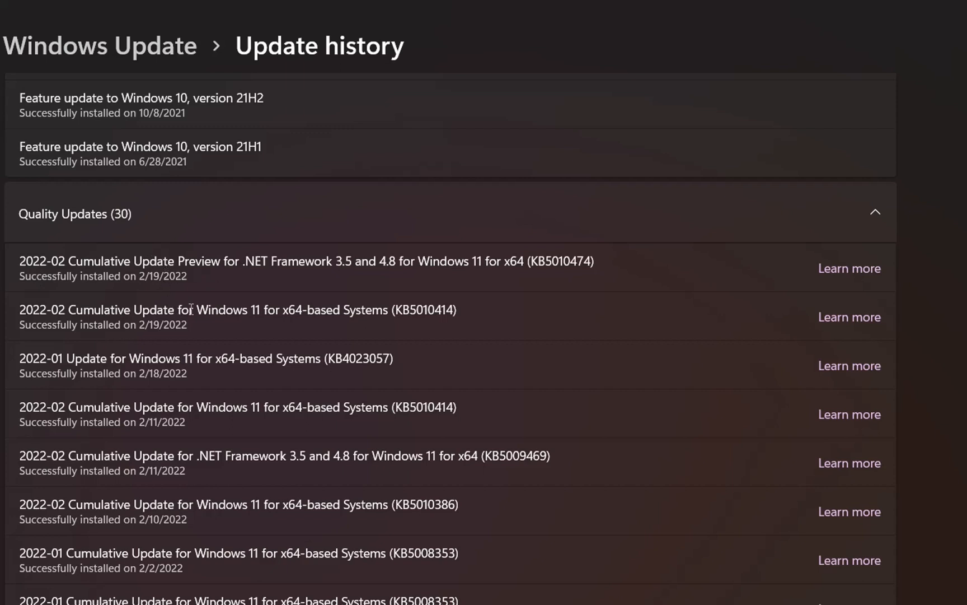
mouse_move(208, 333)
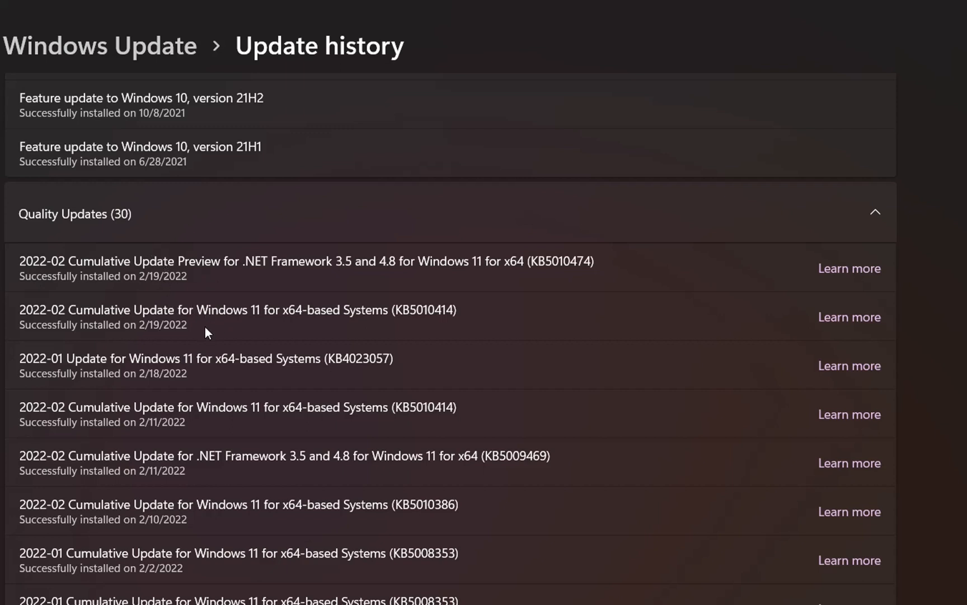
mouse_move(215, 334)
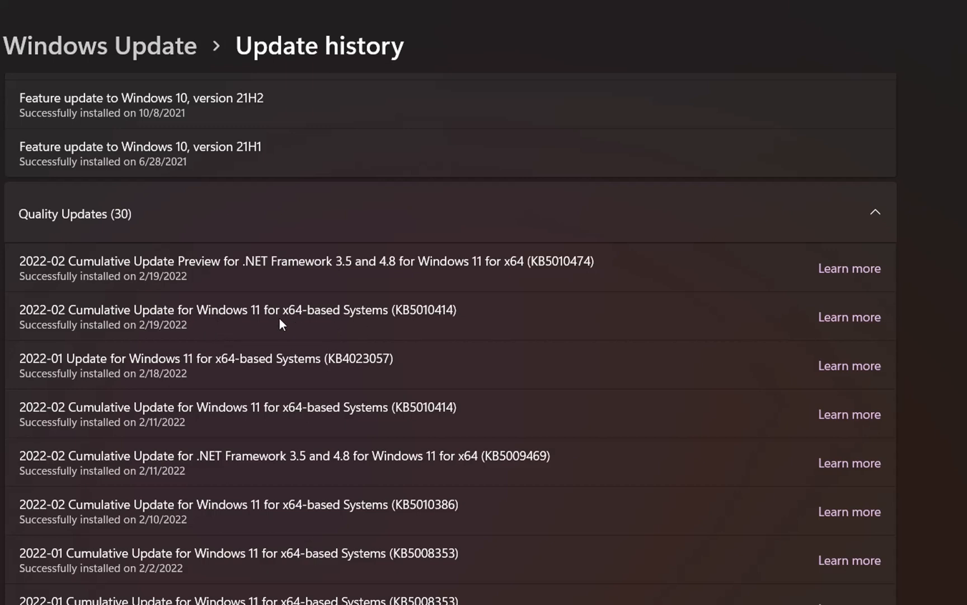
mouse_move(268, 234)
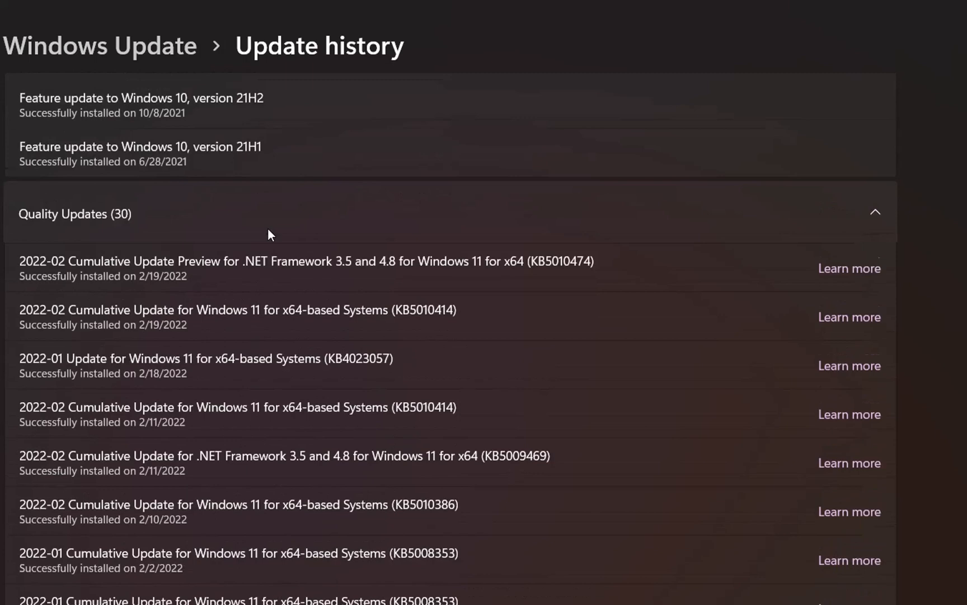
scroll("down", 3)
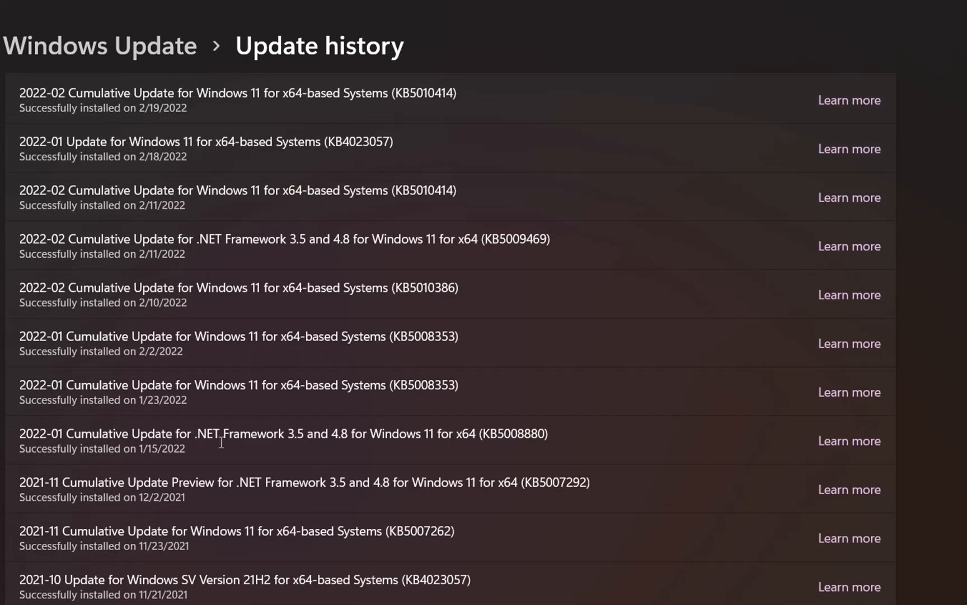
mouse_move(215, 451)
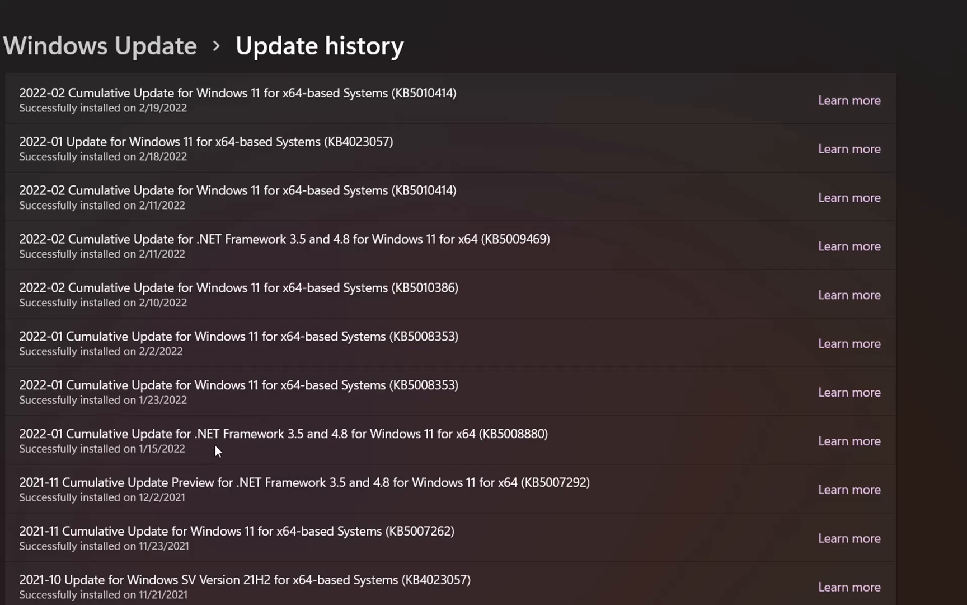
scroll("down", 3)
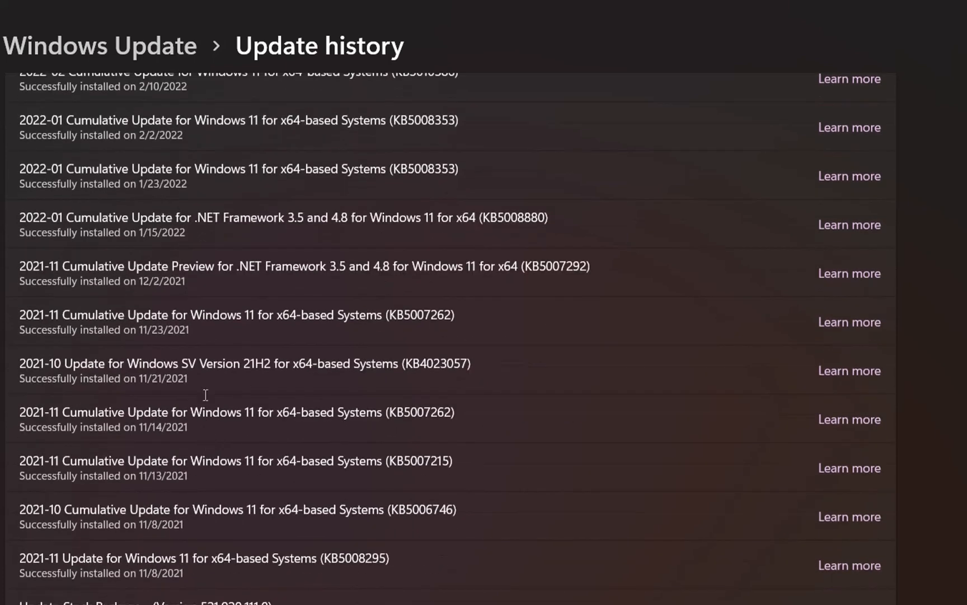
scroll("down", 3)
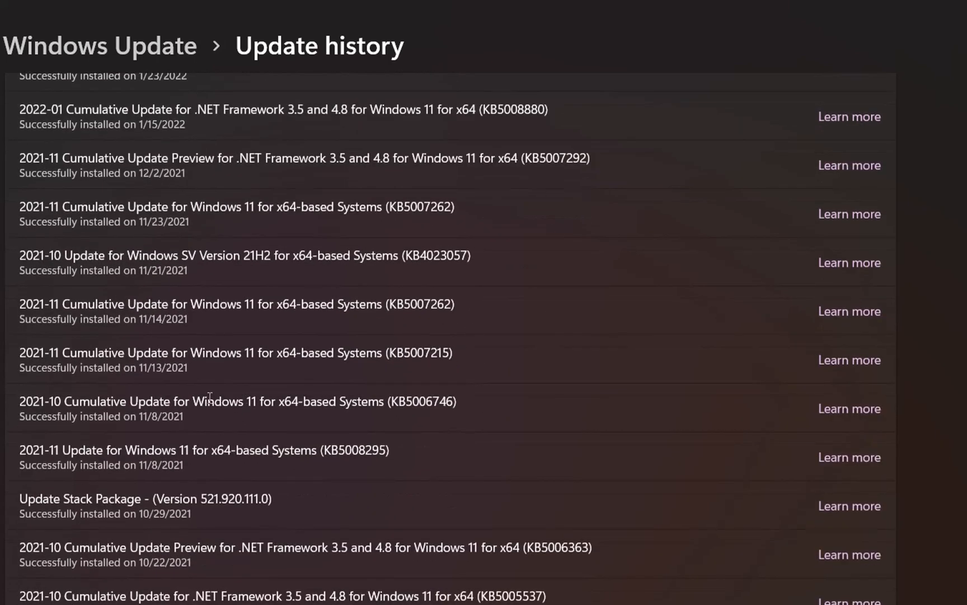
Scroll to the Driver Updates (14) group, including the Intel Bluetooth and Realtek entries.
scroll("down", 3)
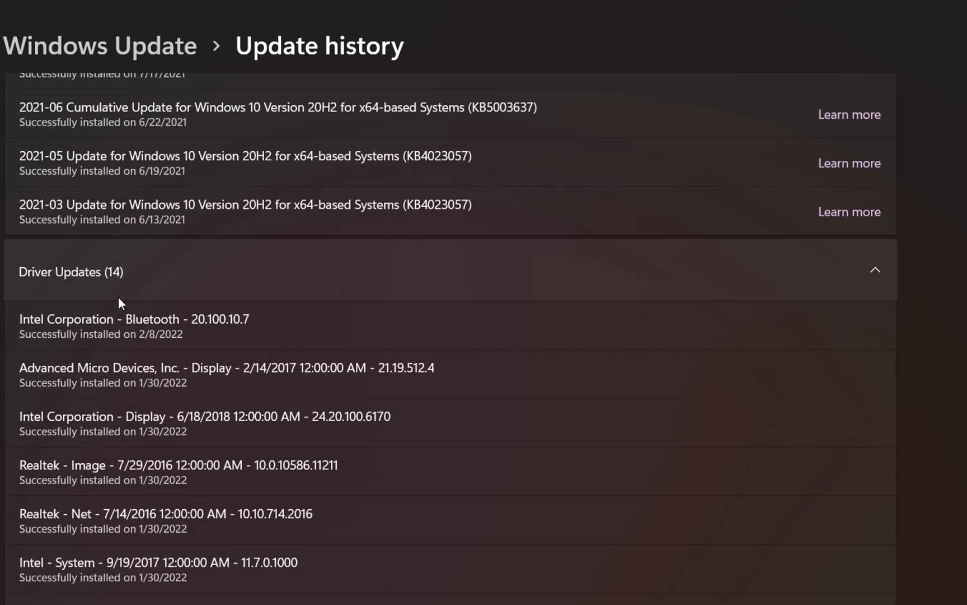
mouse_move(370, 385)
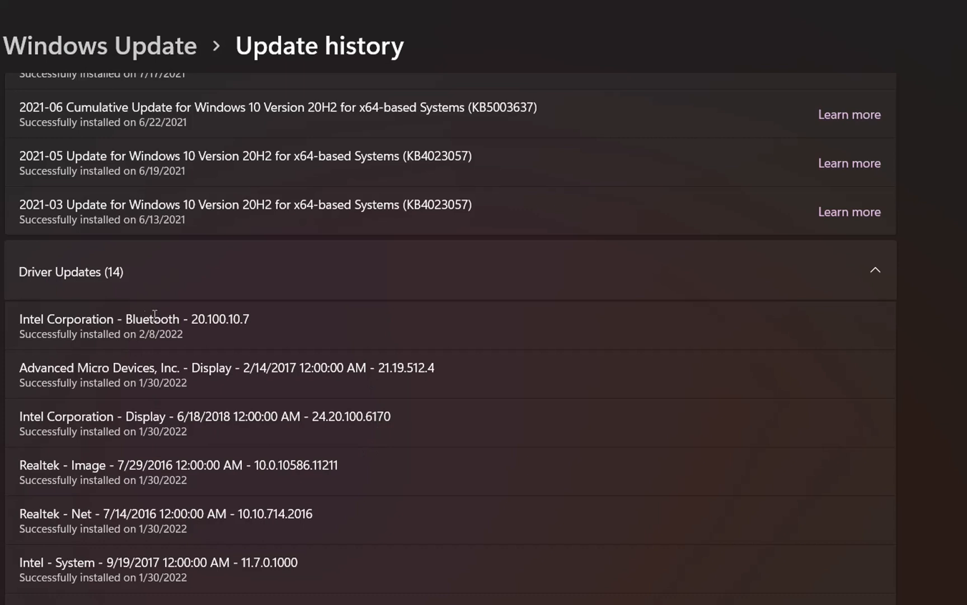
mouse_move(166, 354)
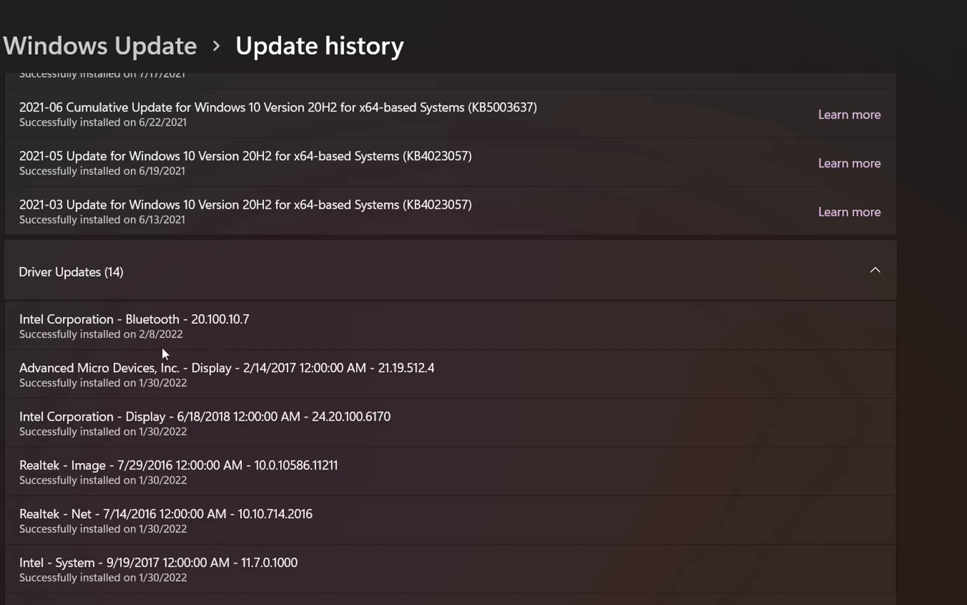
mouse_move(156, 347)
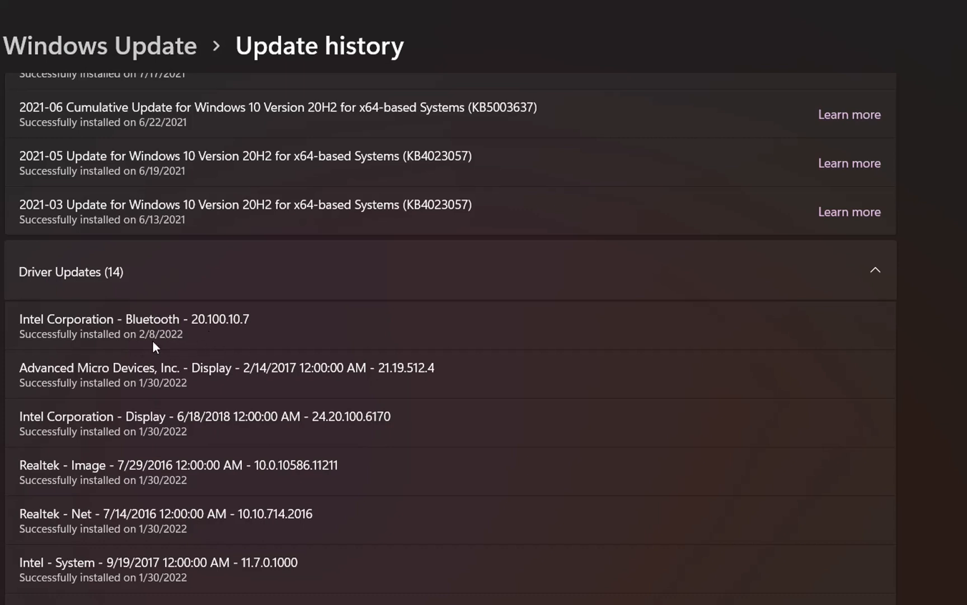
mouse_move(67, 338)
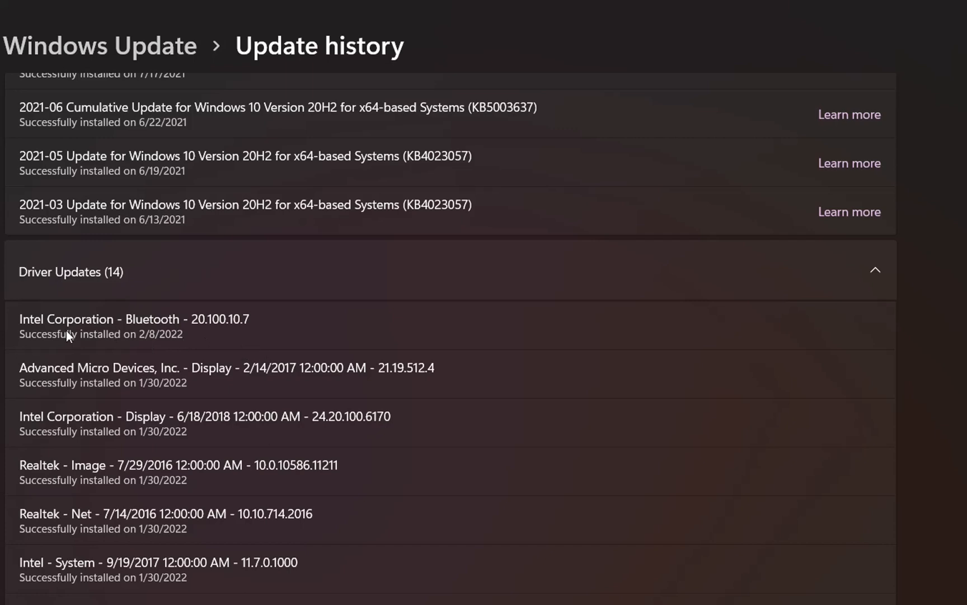
mouse_move(484, 388)
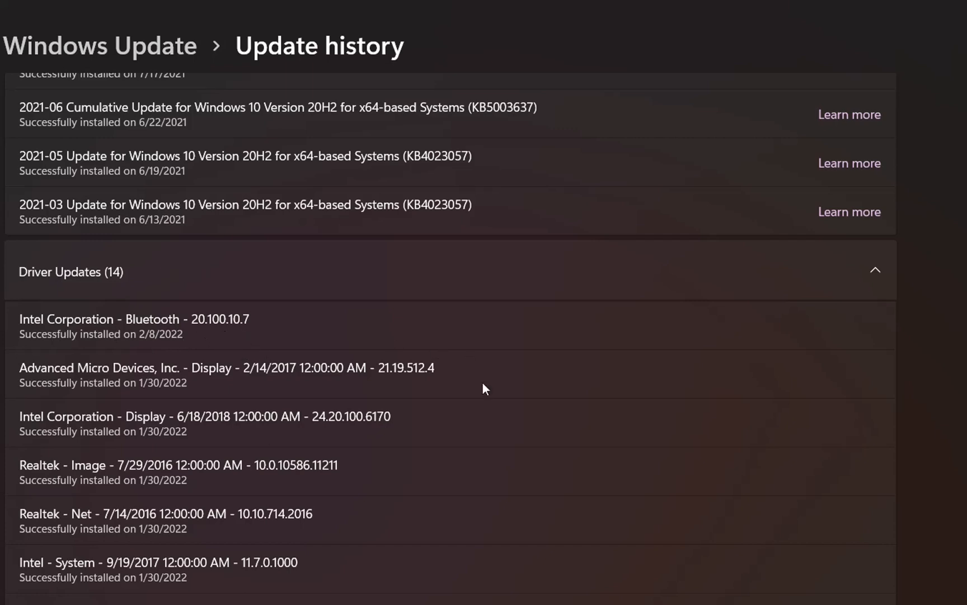